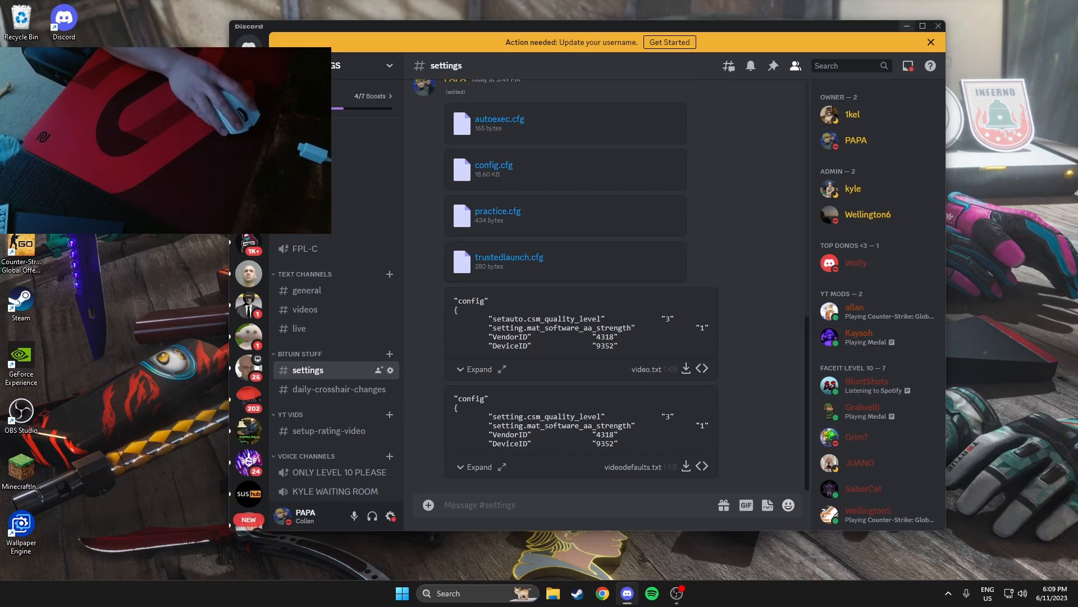
# Bring up File Explorer from the taskbar to reach the config files.
pyautogui.click(553, 593)
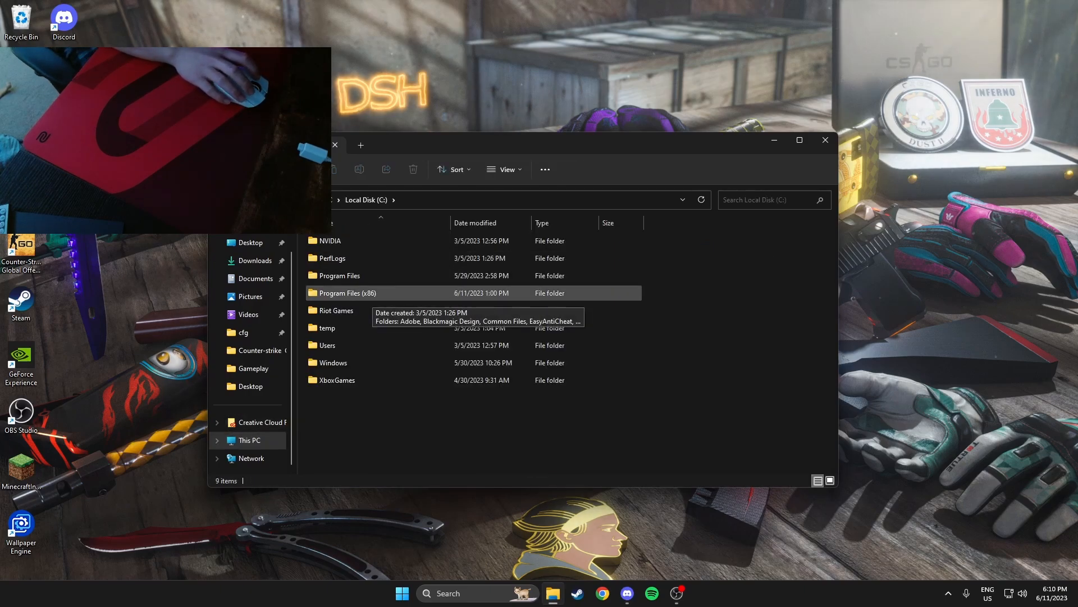
# Navigate Program Files (x86) > Steam > userdata > 730 > local > cfg and select the config file.
pyautogui.doubleClick(350, 292)
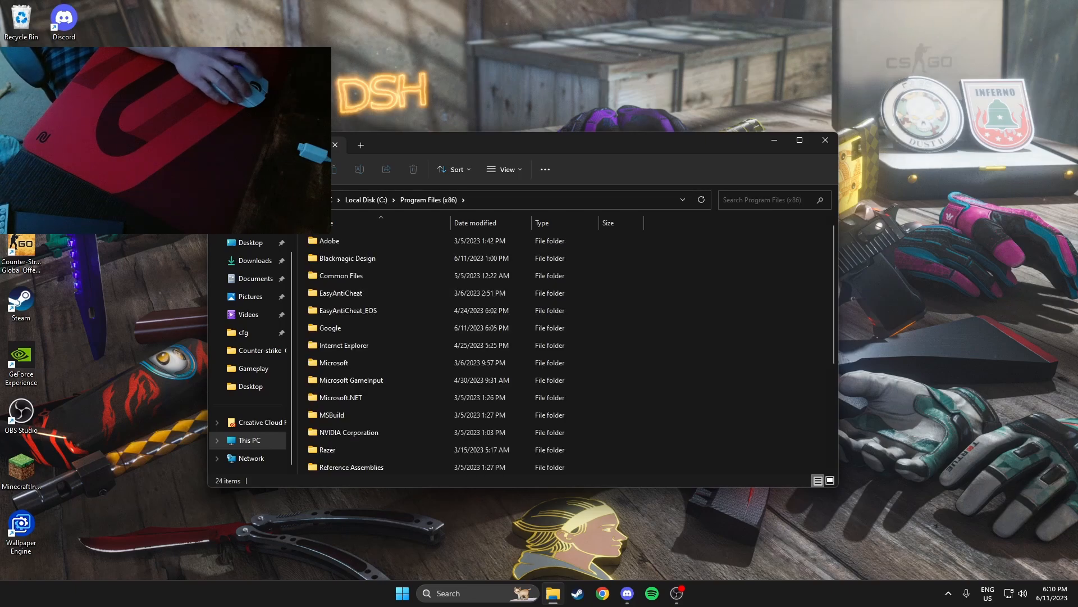
pyautogui.scroll(-3)
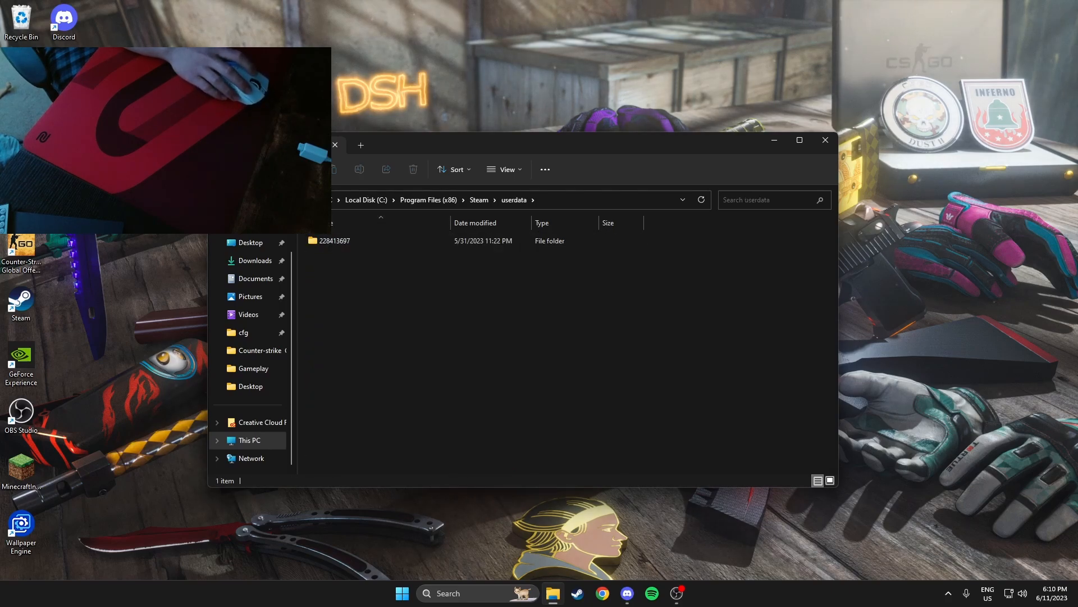
pyautogui.click(335, 240)
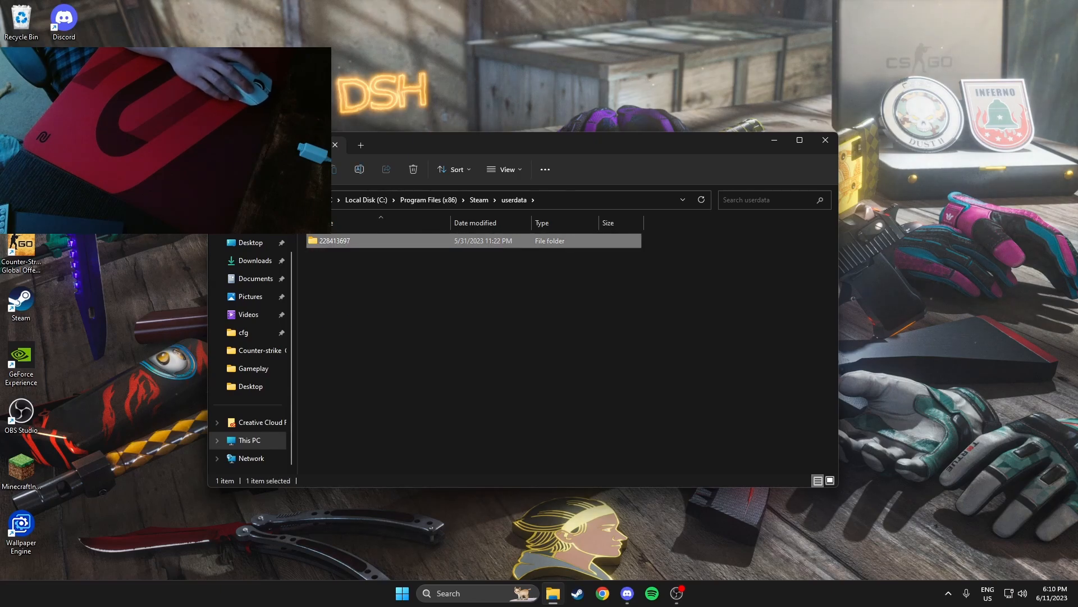
pyautogui.moveTo(335, 241)
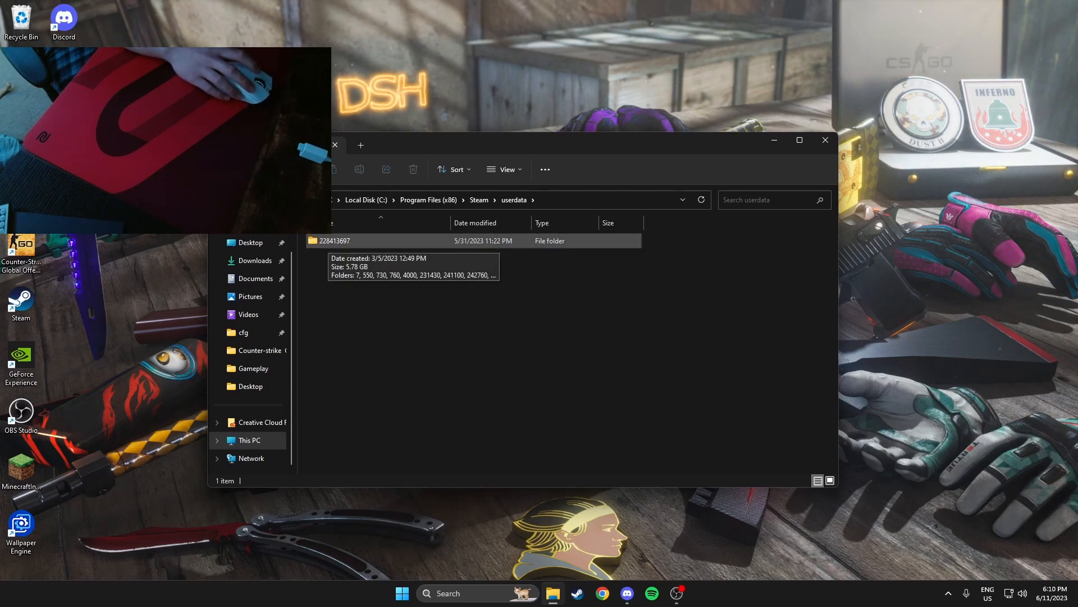
pyautogui.doubleClick(334, 241)
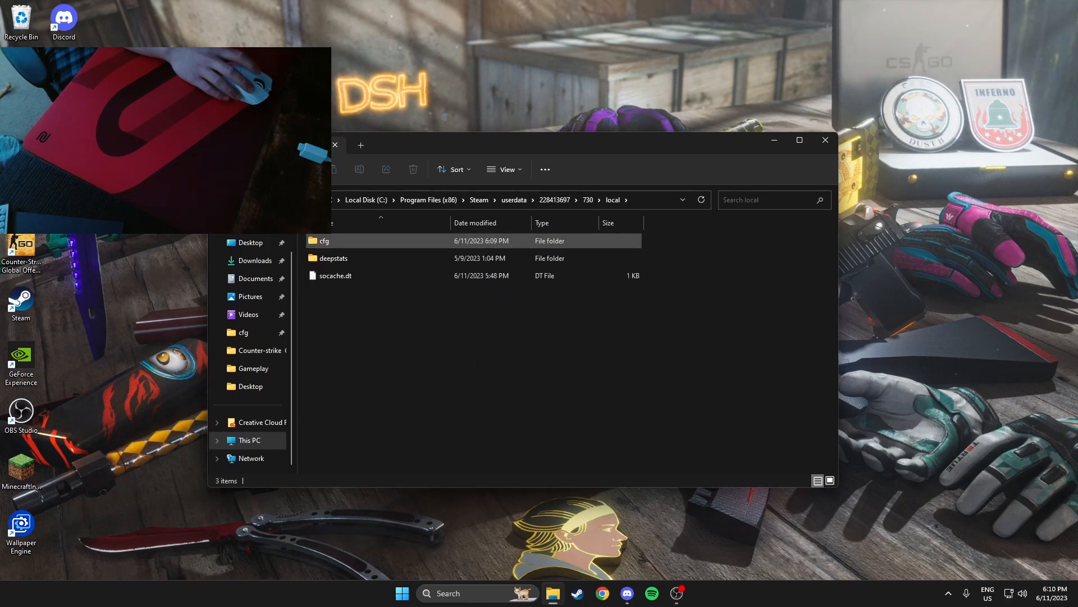
pyautogui.doubleClick(324, 240)
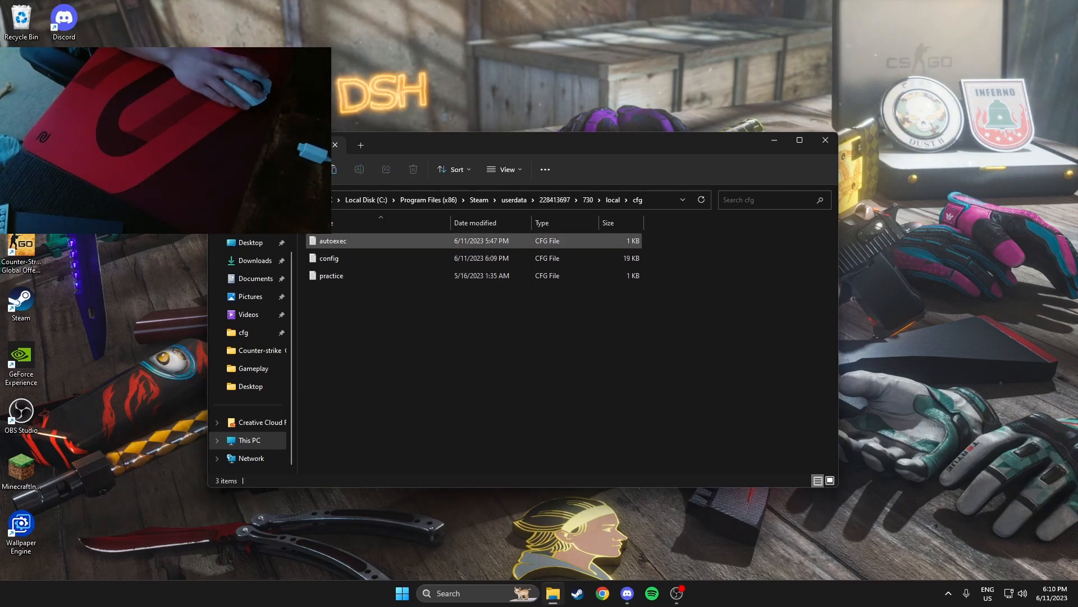
pyautogui.click(329, 259)
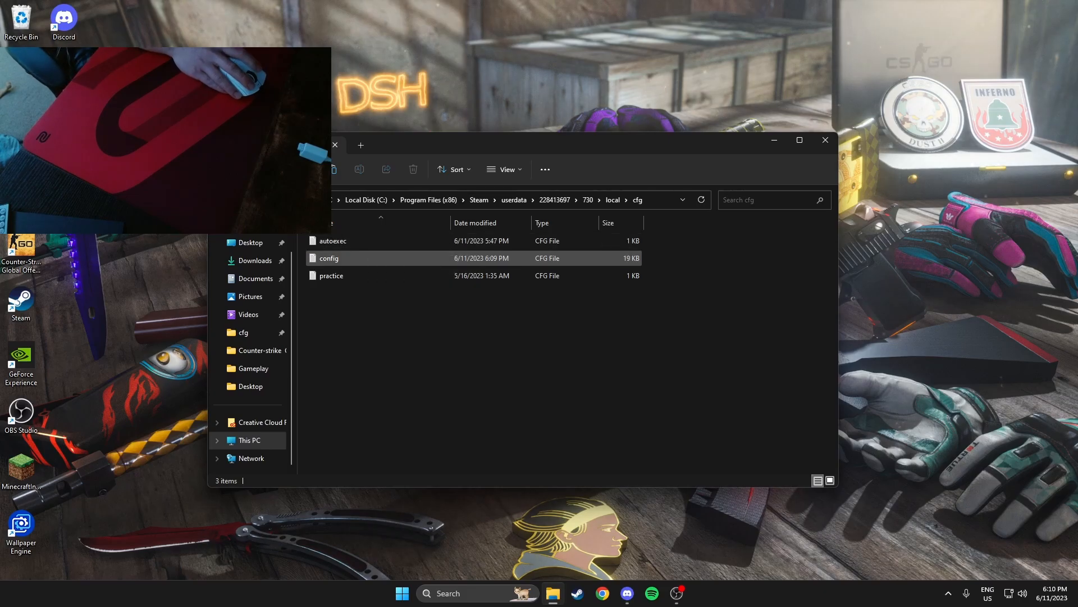
# View the config file's bind lines in Notepad before switching to CS:GO's console.
pyautogui.doubleClick(328, 257)
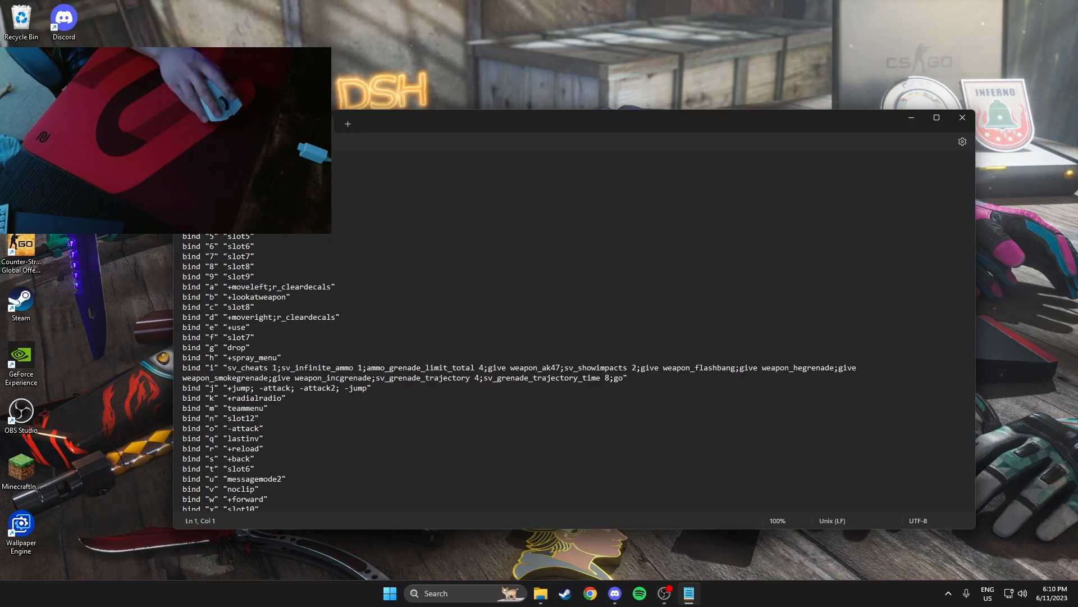
pyautogui.scroll(-3)
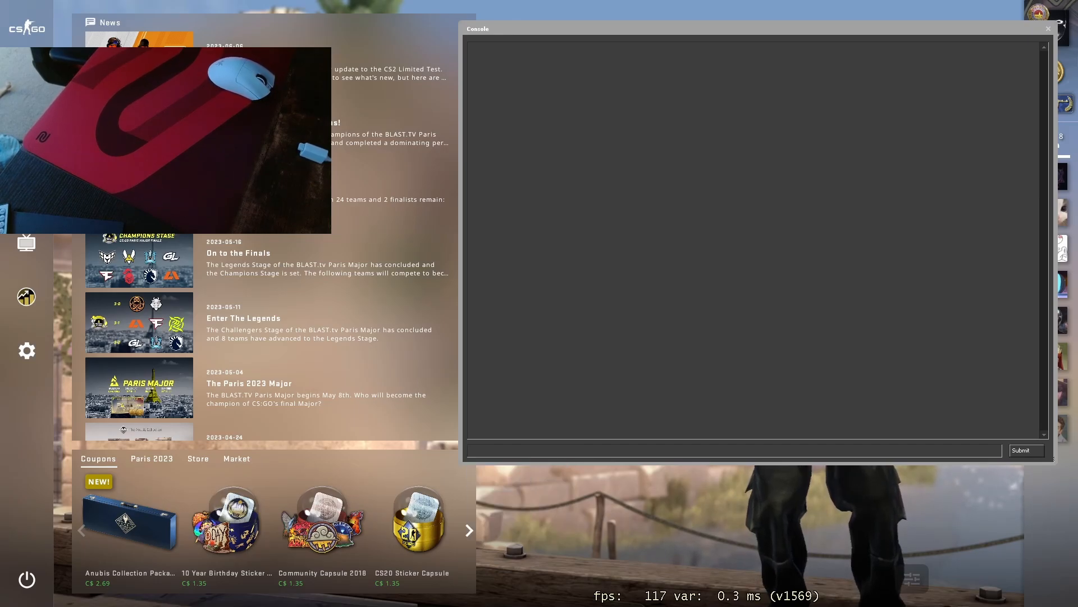
# Run exec autoexec and bind q to r_cleardecals 1 and t to noclip in the console.
pyautogui.write('exec auto')
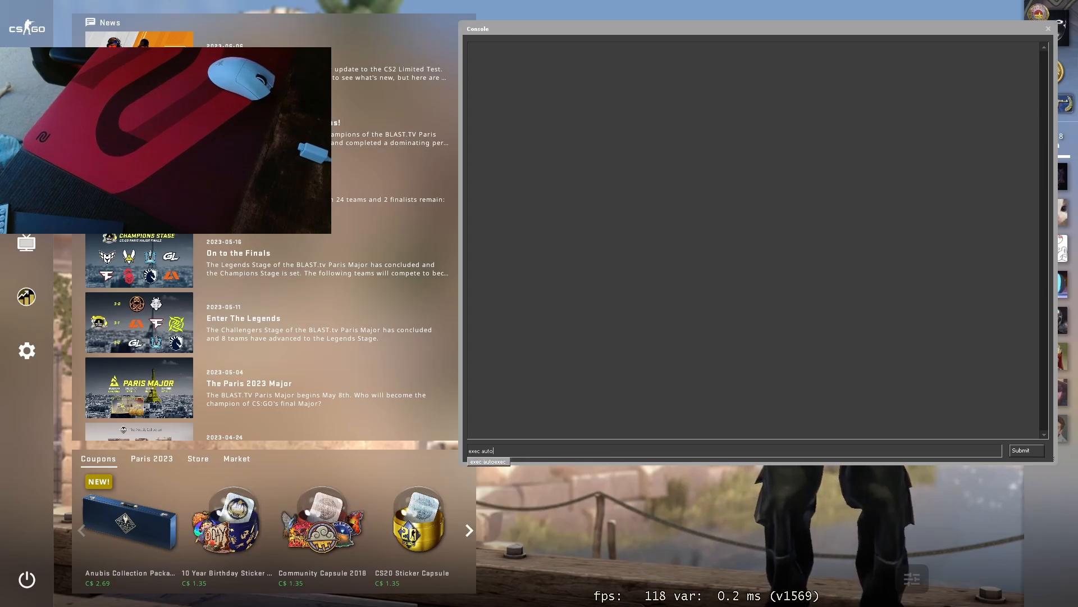
pyautogui.write('bind q "')
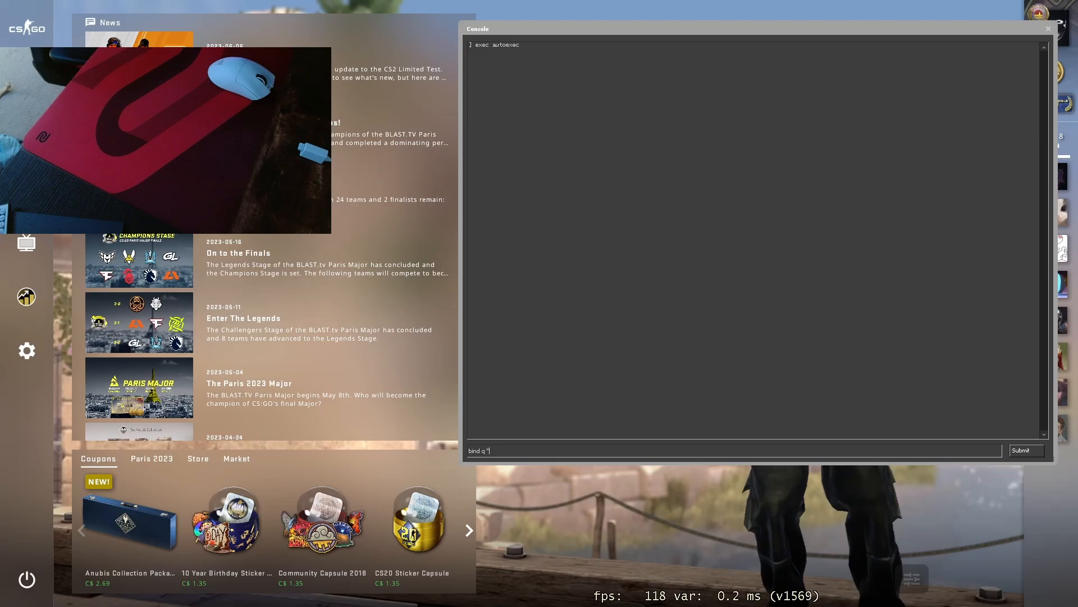
pyautogui.write('r_c')
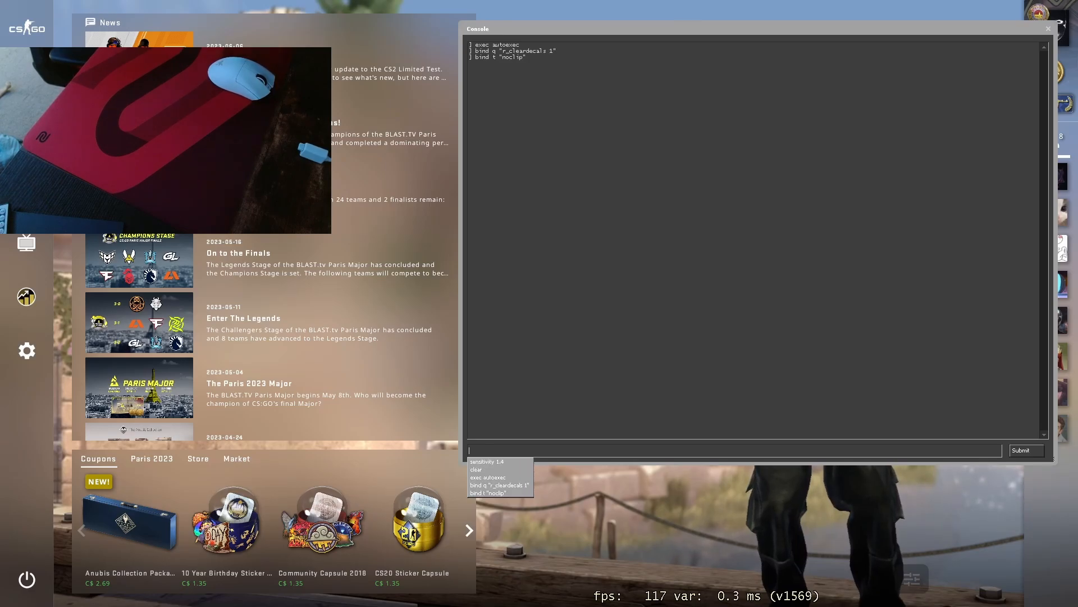
# Query cl_interp_ratio and related cl_ interpolation settings in the console.
pyautogui.write('cl_int')
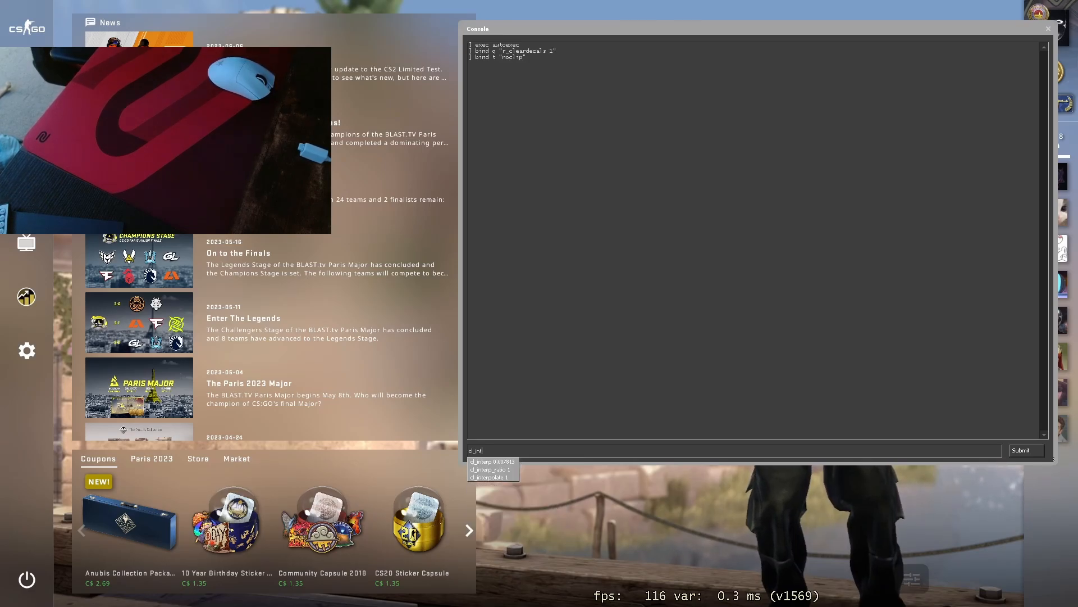
pyautogui.click(491, 470)
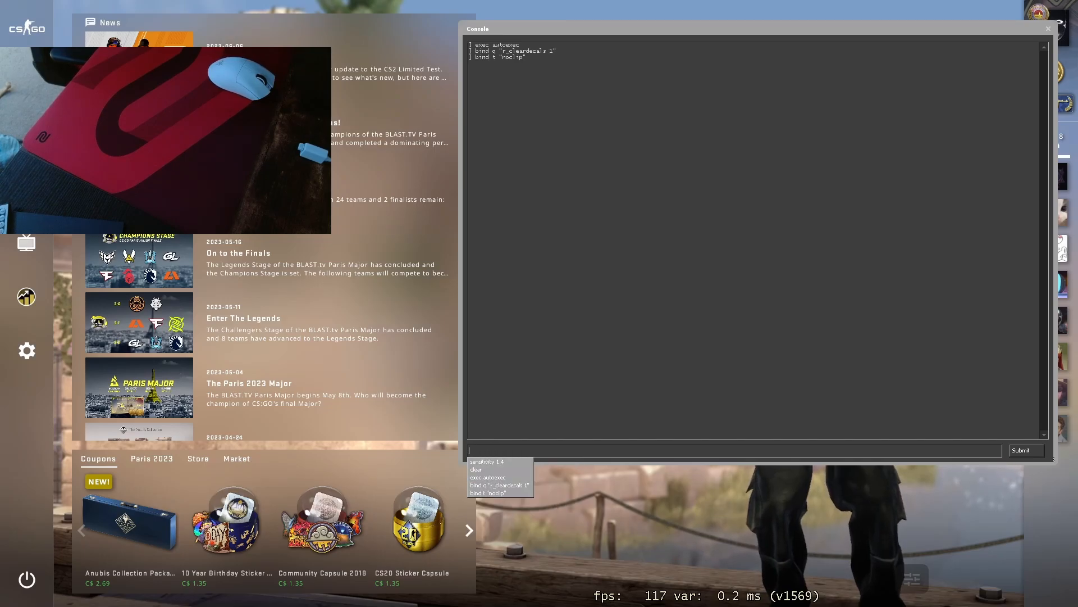
pyautogui.write('cl_int')
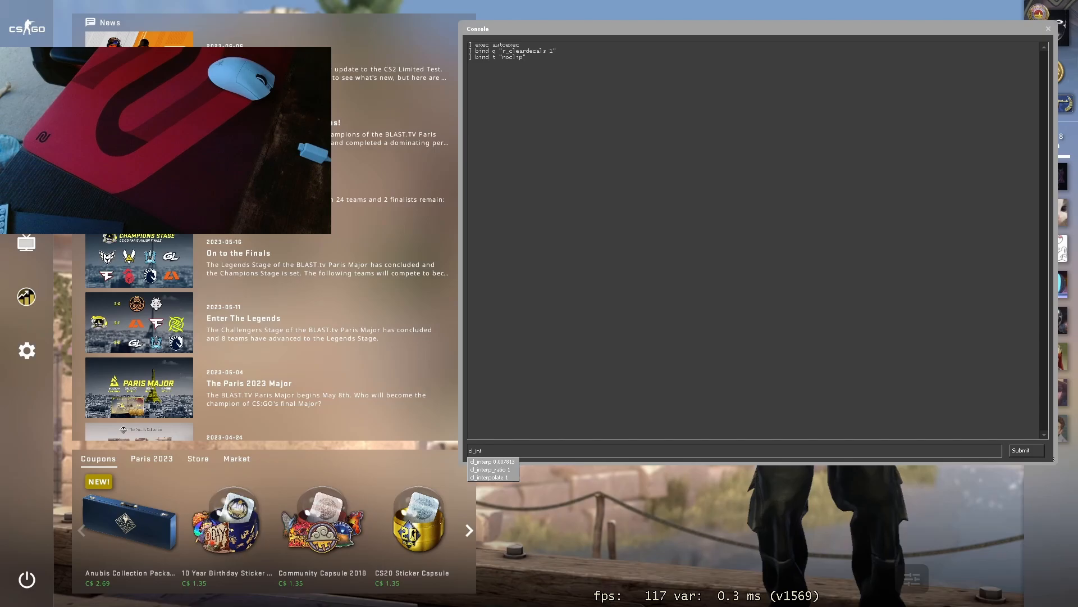
pyautogui.write('cl_interp_ratio')
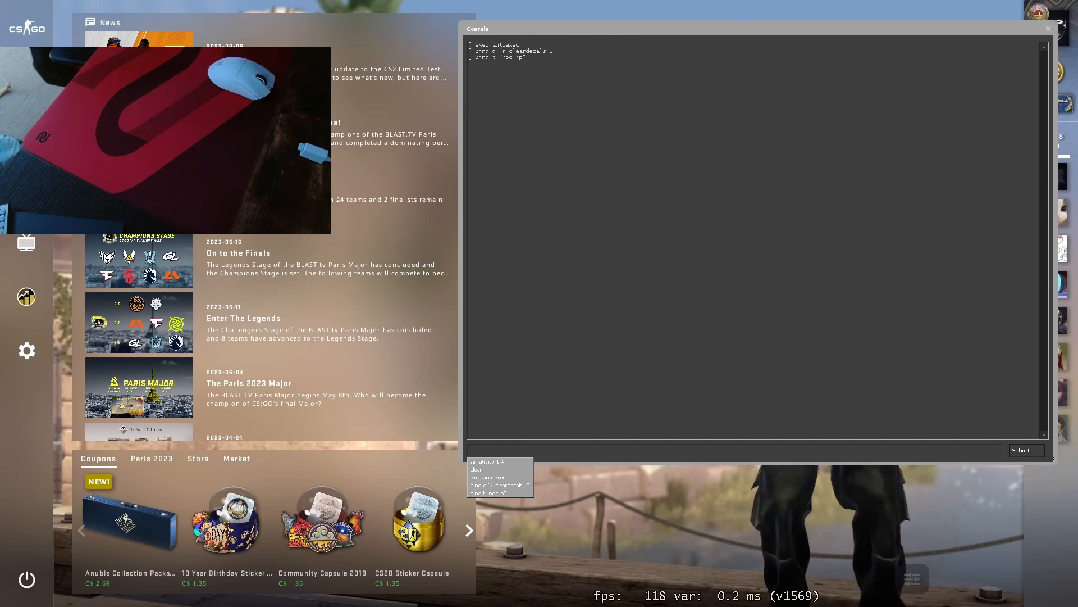
pyautogui.write('cl_interp_ratio')
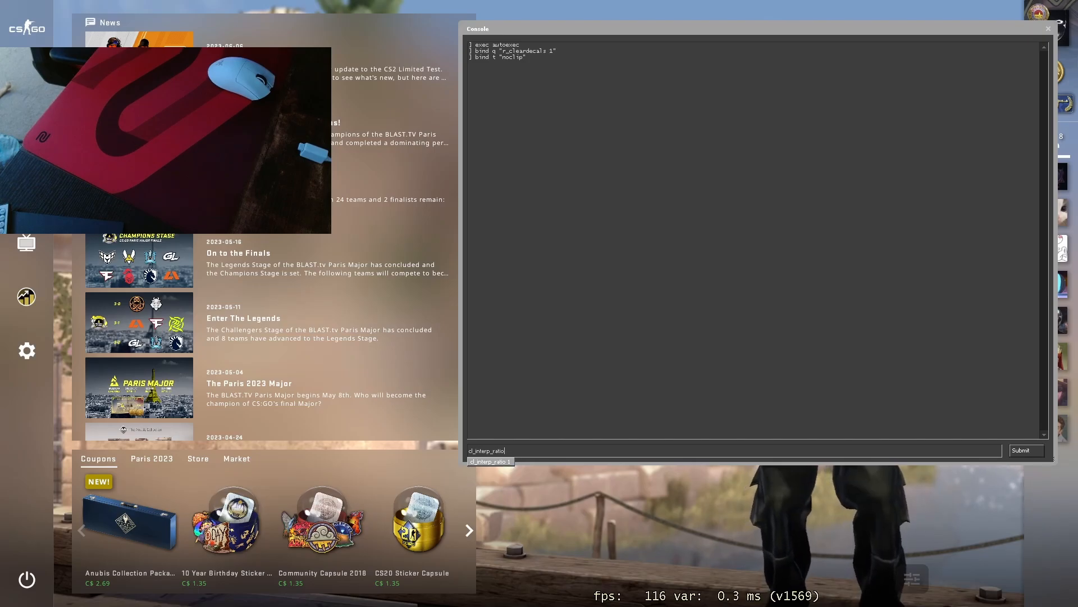
pyautogui.write('c')
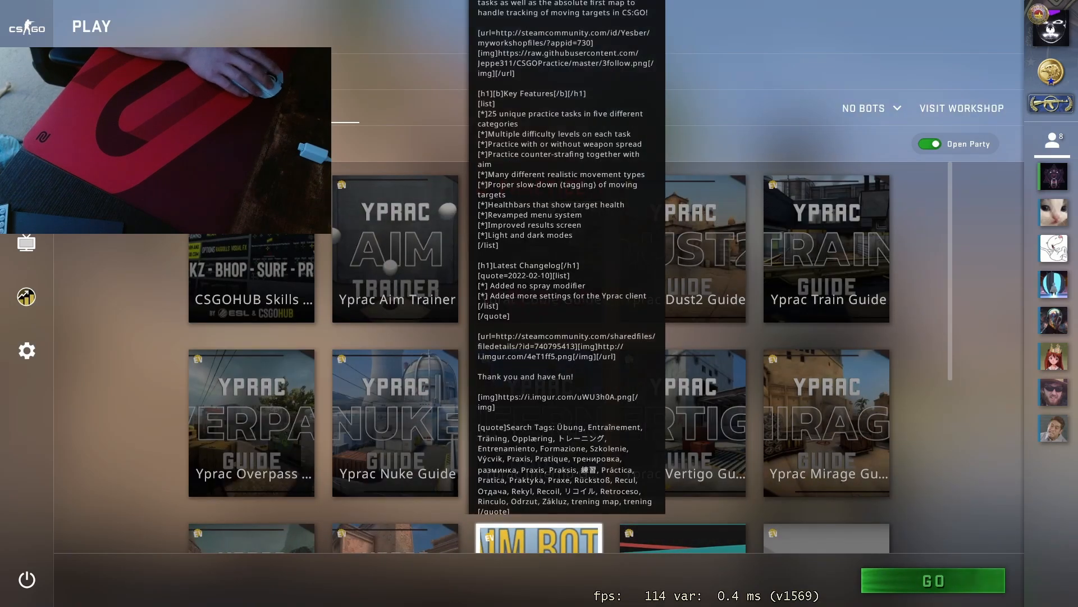
# Choose the Config Generator workshop map and start a session on it.
pyautogui.scroll(-3)
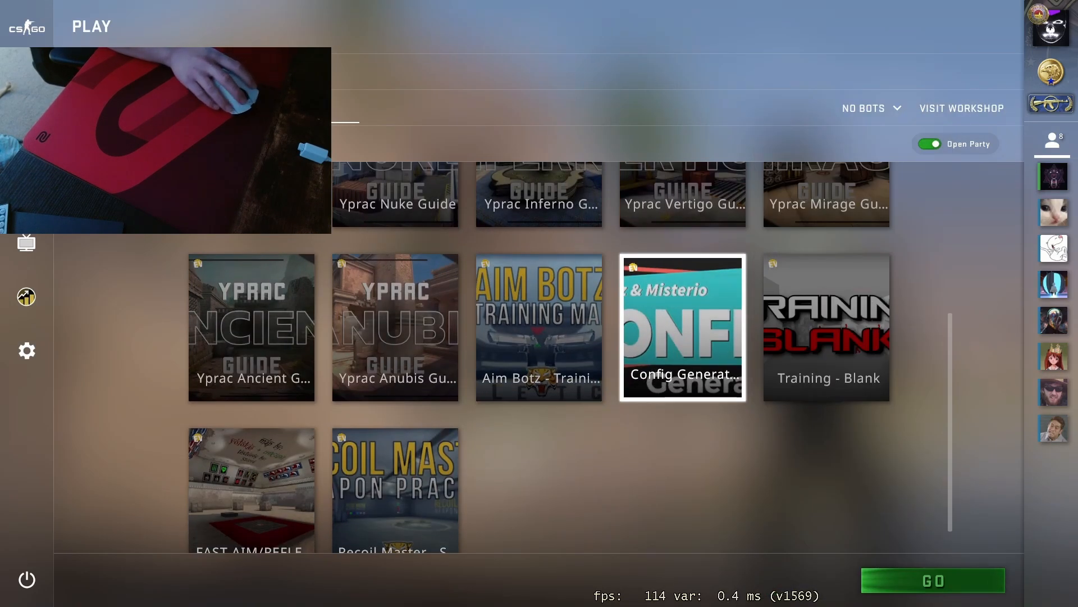
pyautogui.click(932, 580)
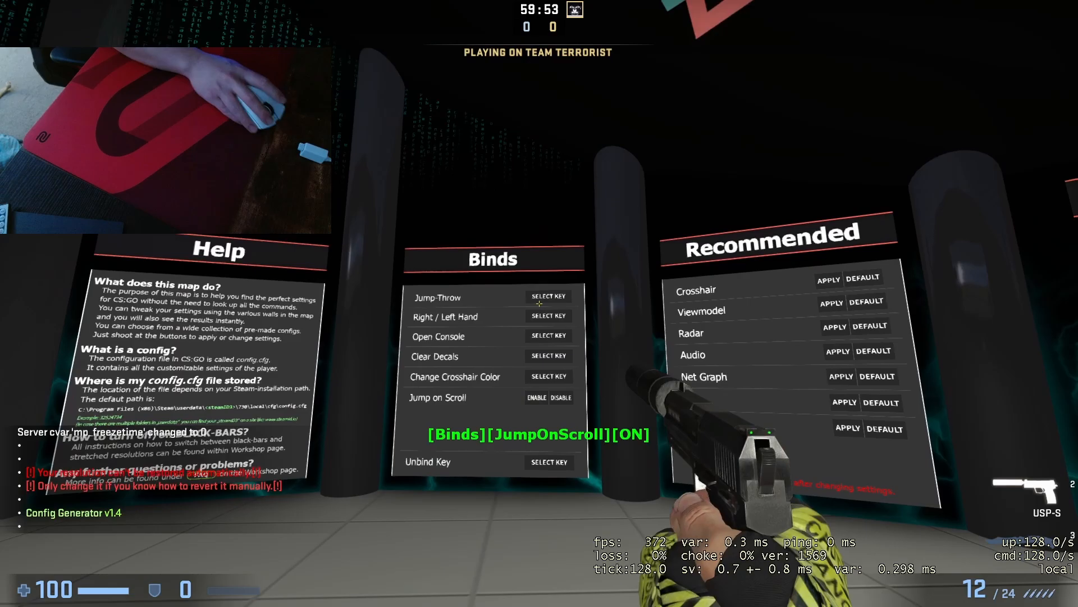
# Shoot the Enable button for Jump on Scroll in the config map.
pyautogui.click(548, 295)
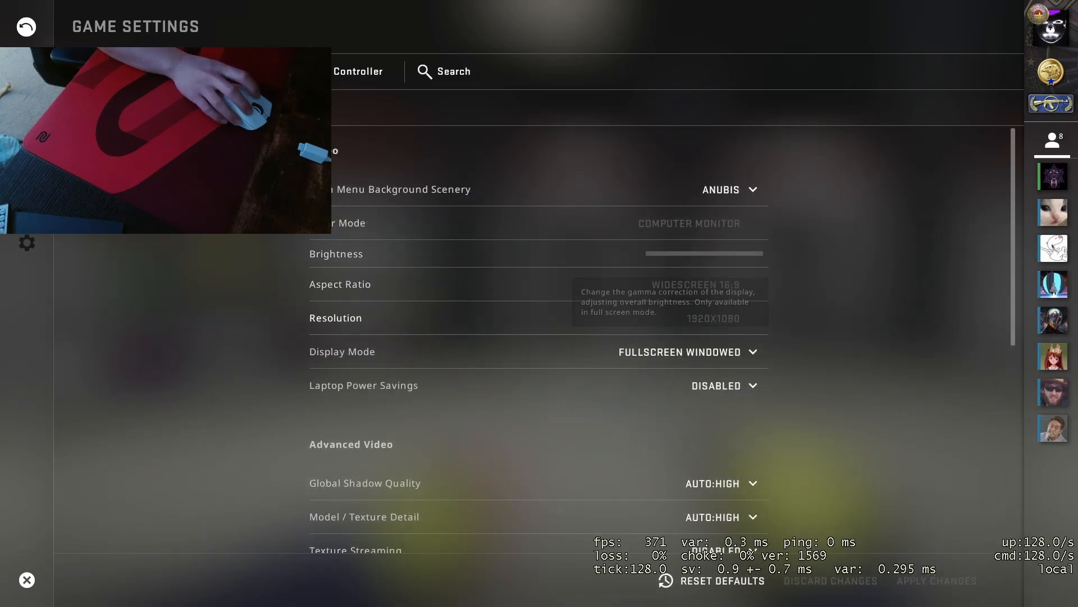
# Apply 4:3 1440x1080 fullscreen, low detail, bilinear filtering and Boost Player Contrast disabled.
pyautogui.click(716, 284)
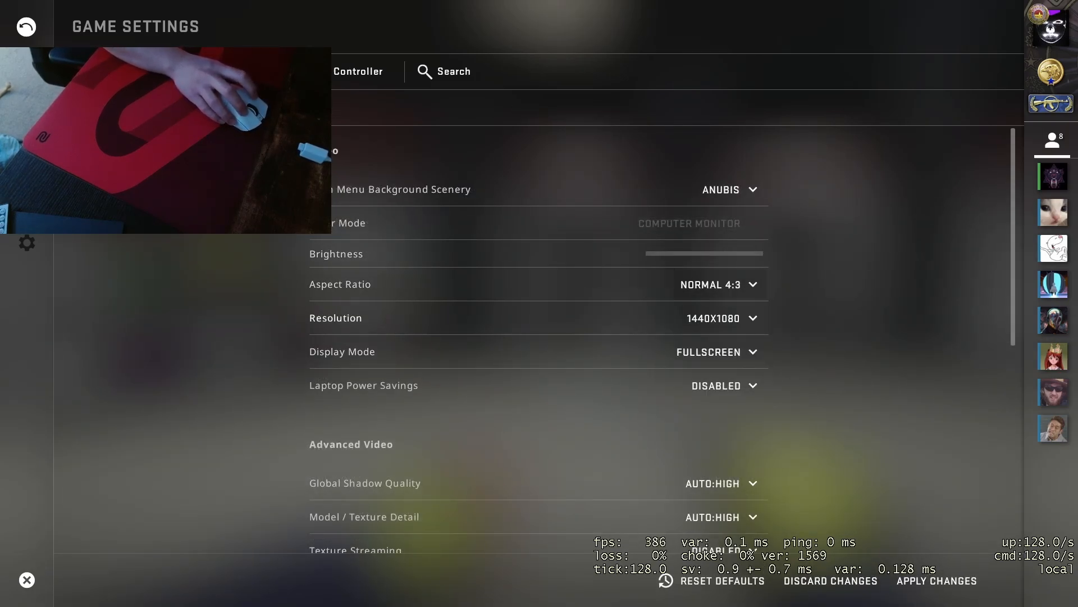
pyautogui.scroll(-3)
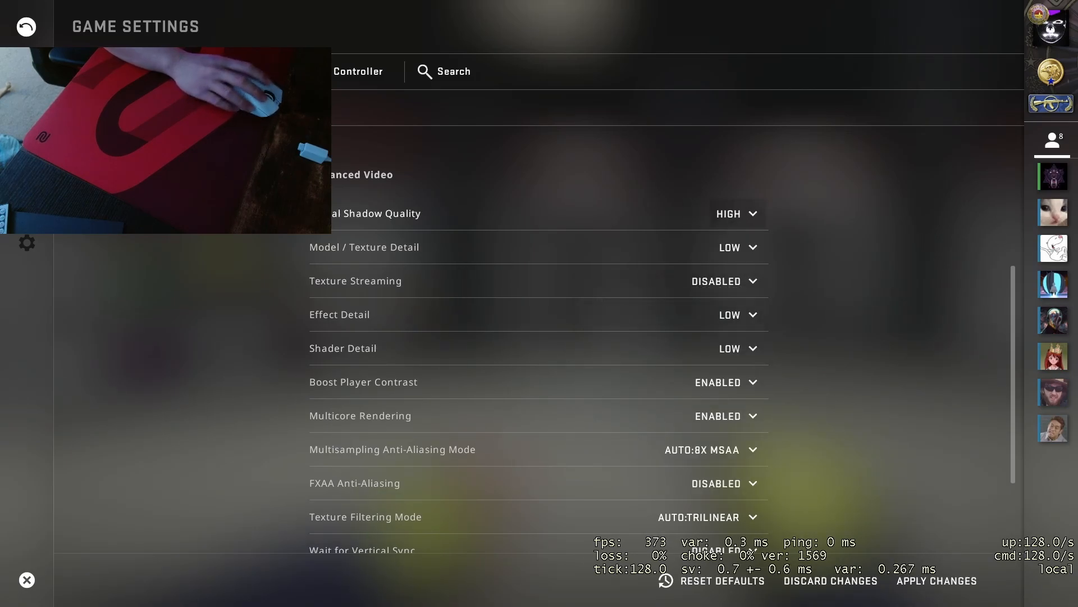
pyautogui.scroll(-3)
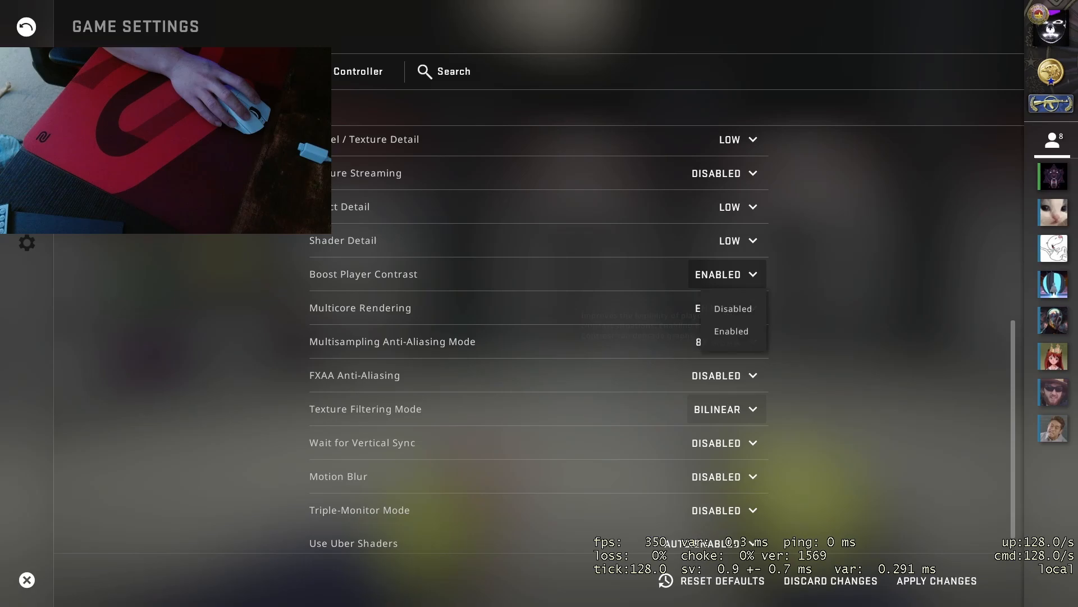
pyautogui.click(731, 308)
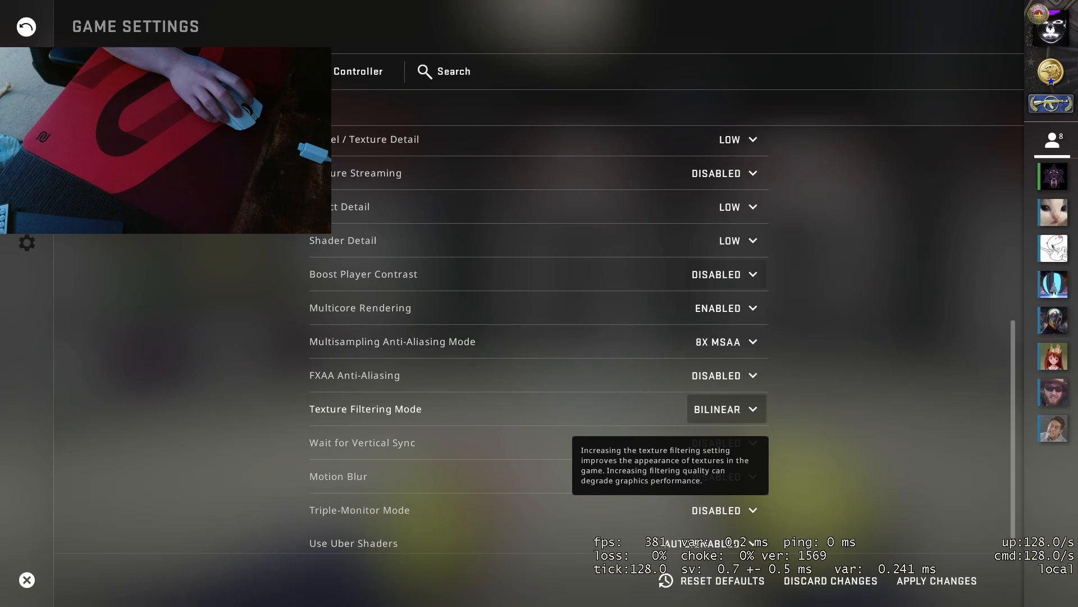
pyautogui.scroll(-3)
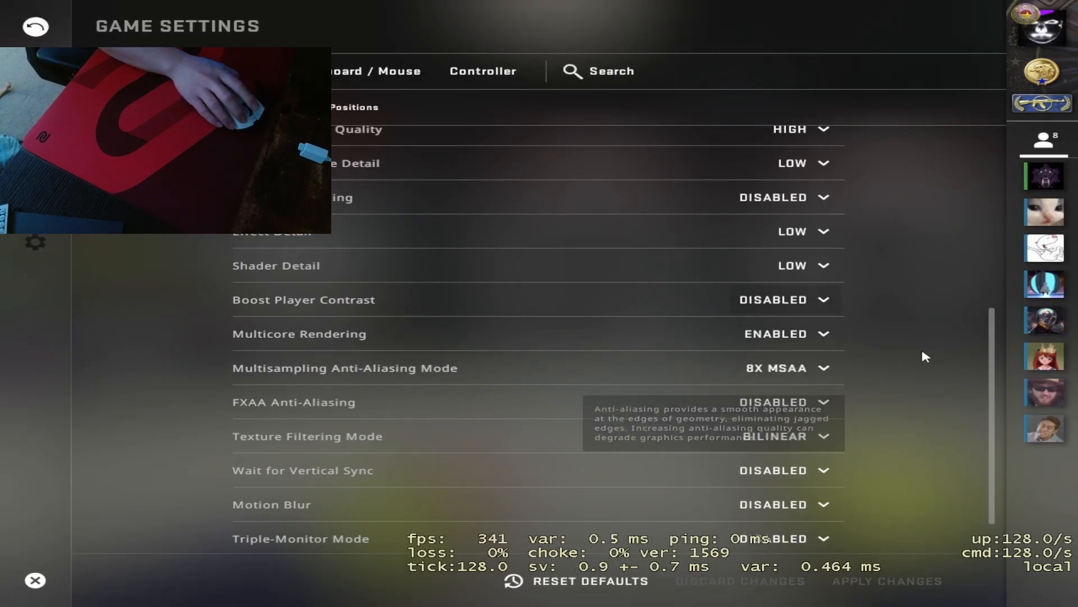
pyautogui.moveTo(634, 341)
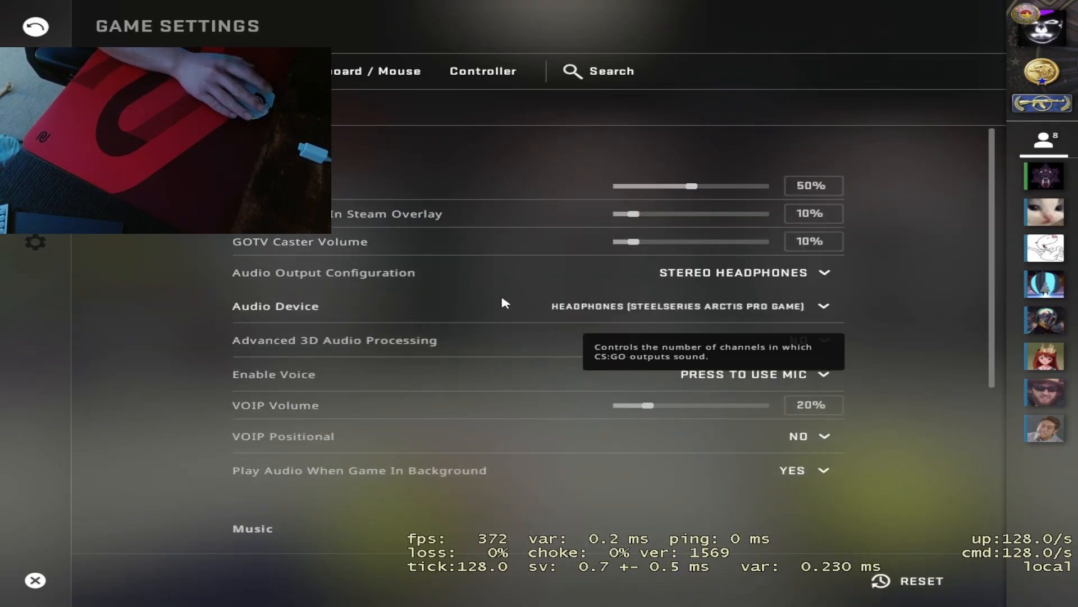
# Review the audio and music volume sliders, mostly zeroed music levels.
pyautogui.scroll(-3)
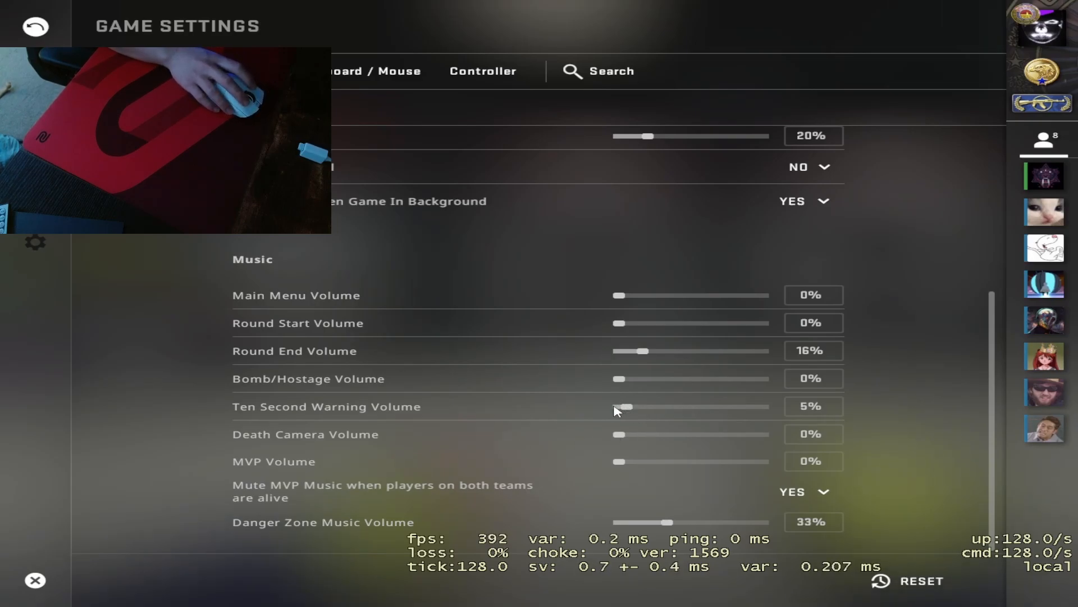
pyautogui.moveTo(467, 412)
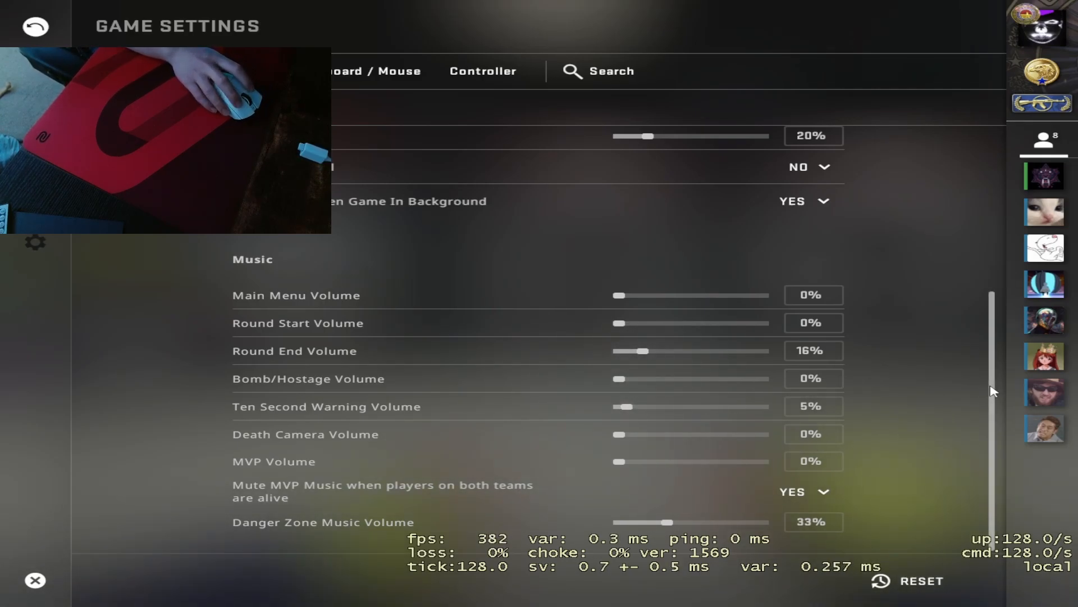
pyautogui.scroll(3)
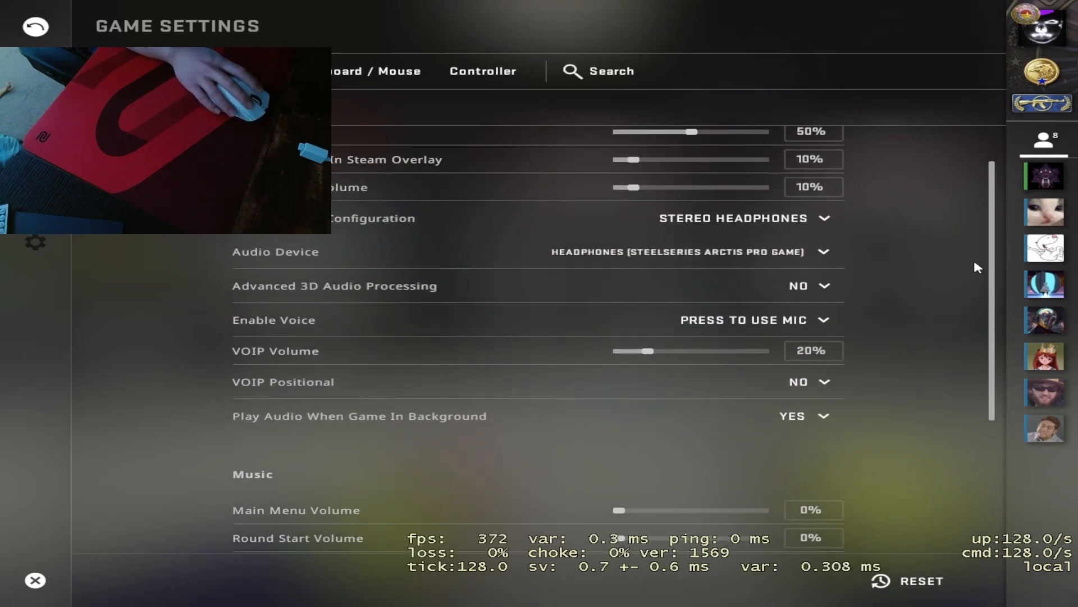
pyautogui.scroll(-3)
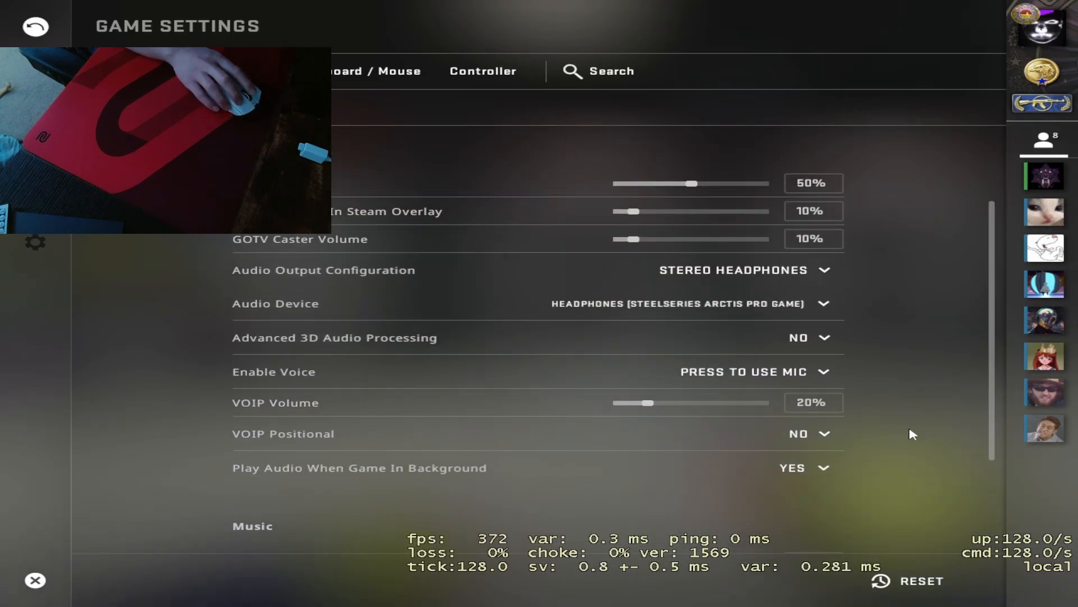
pyautogui.scroll(-3)
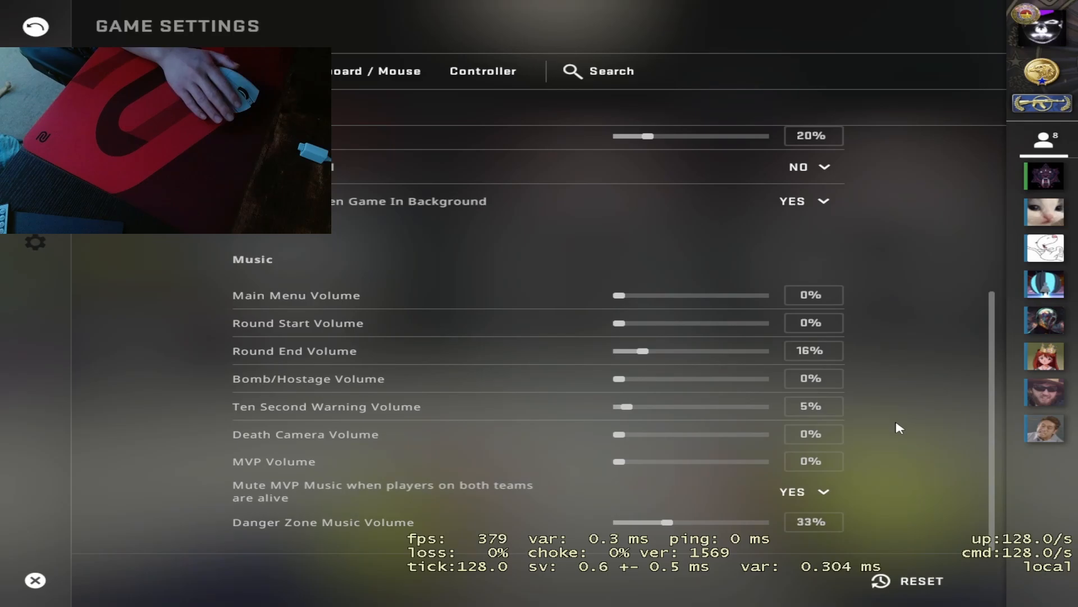
pyautogui.scroll(3)
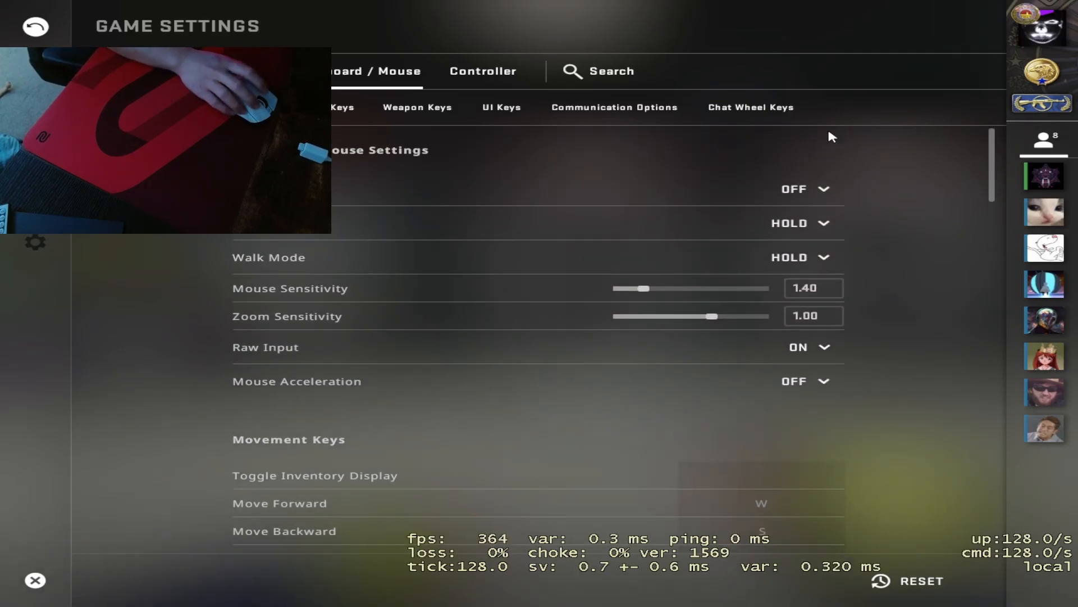
# Reach Weapon Keys and rebind HE to C, Flashbang to X, Smoke to Z and Decoy to 4.
pyautogui.scroll(-3)
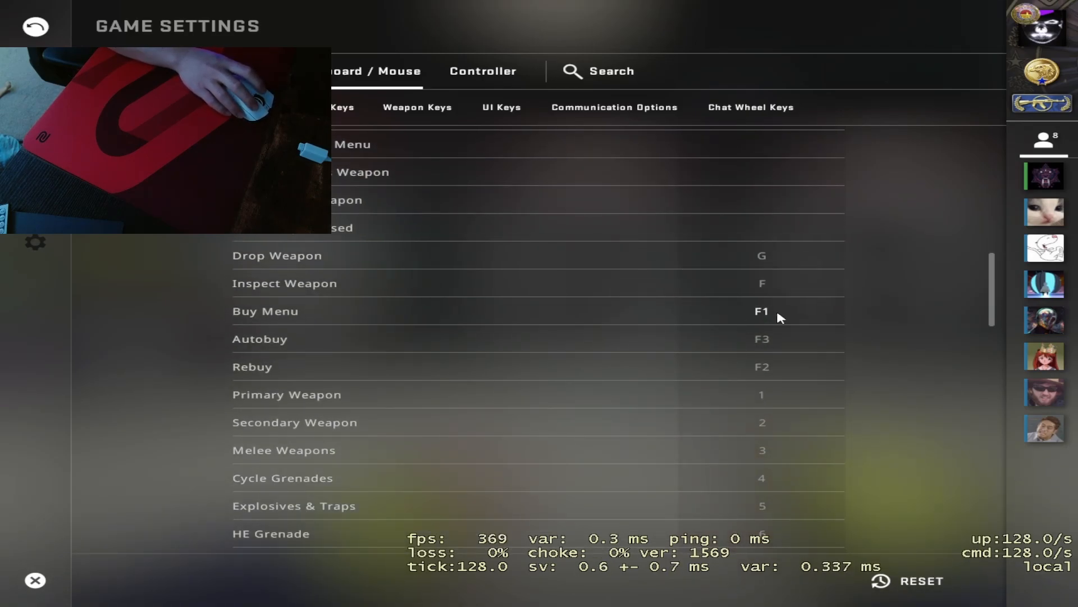
pyautogui.scroll(-3)
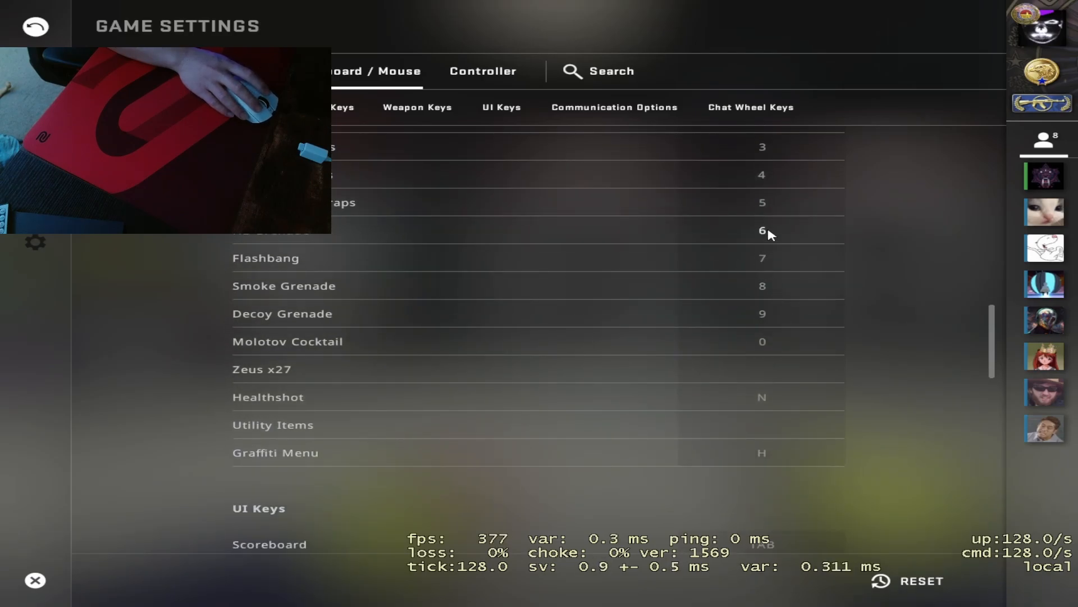
pyautogui.scroll(-3)
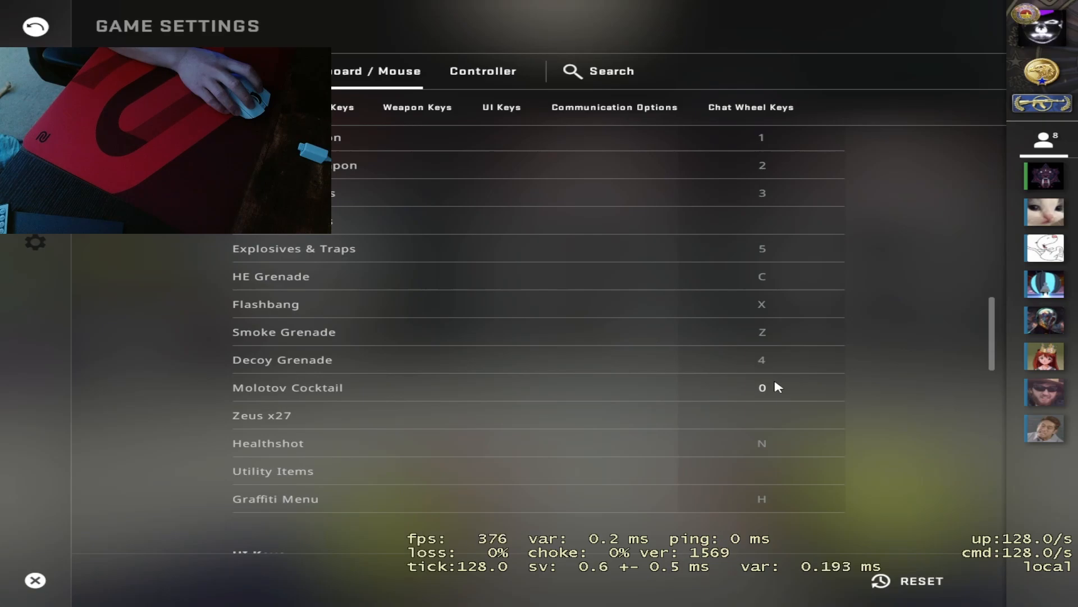
pyautogui.scroll(-3)
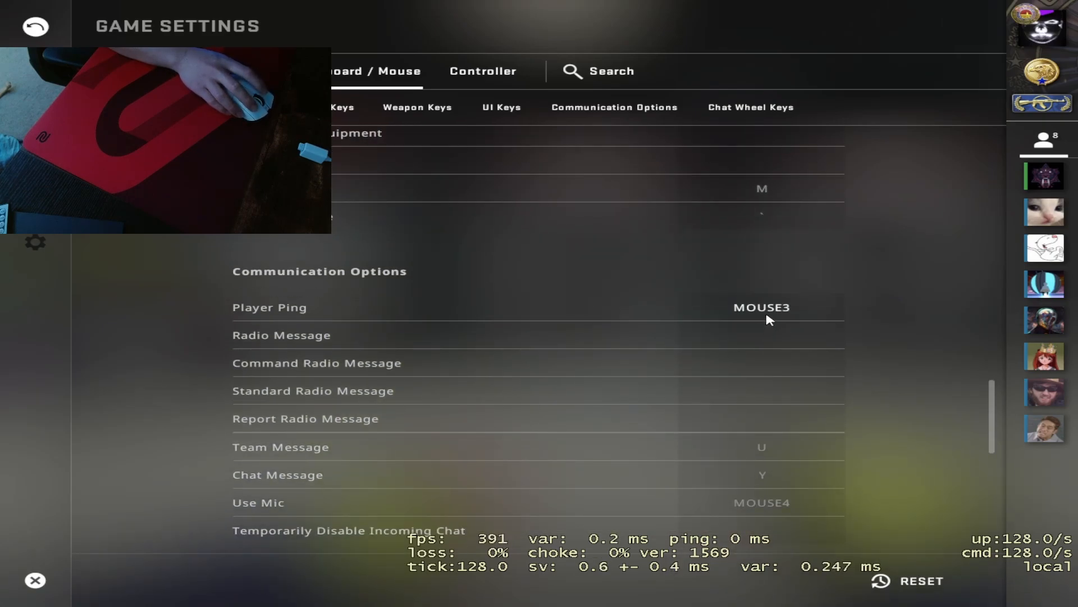